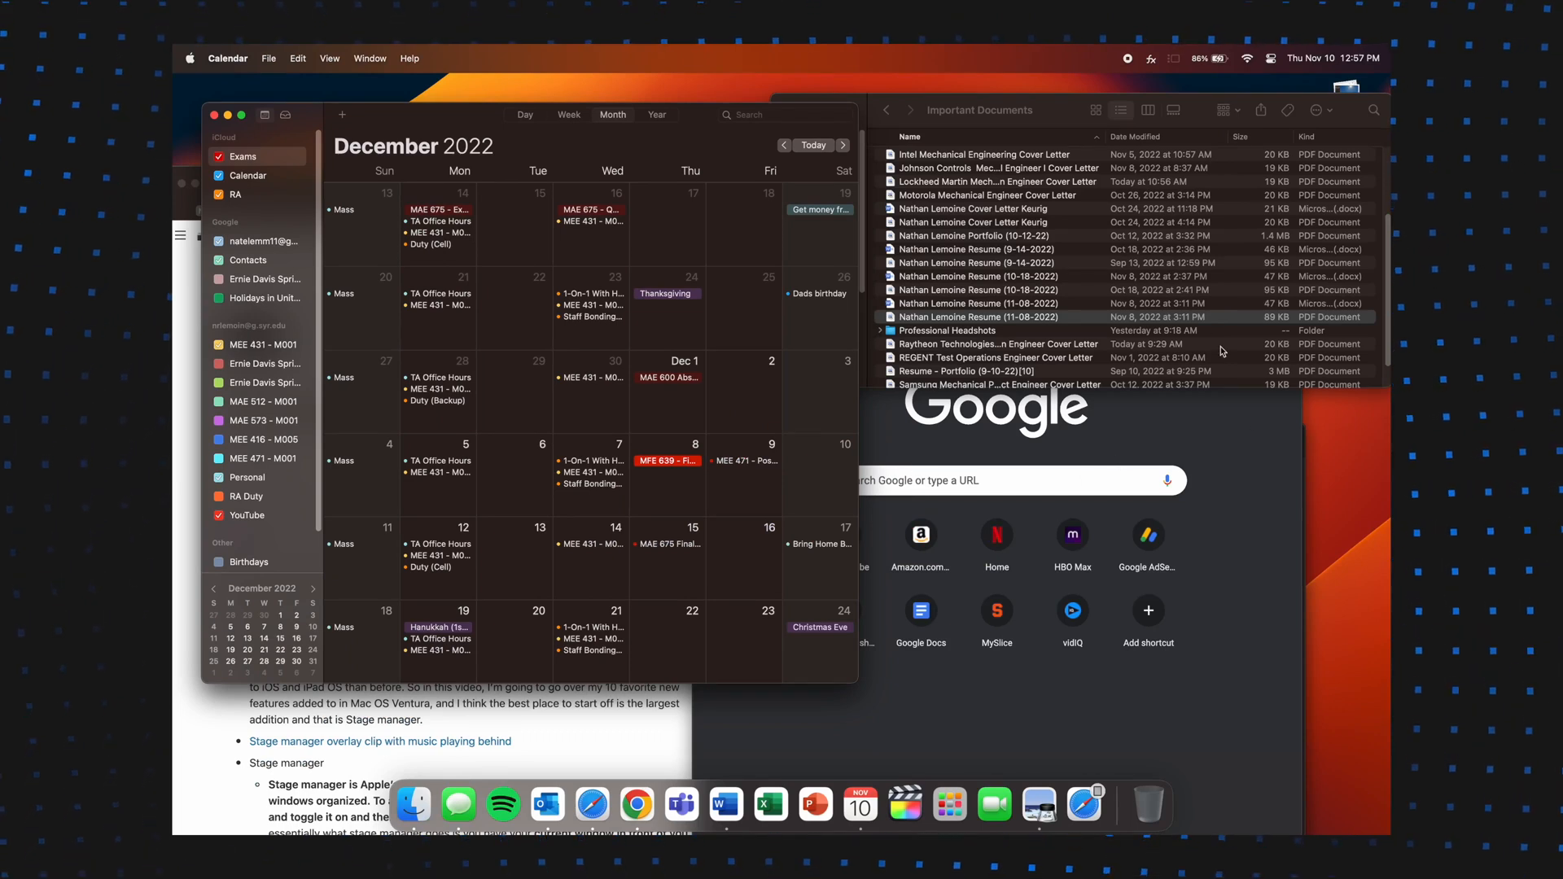
mouse_move(1008, 304)
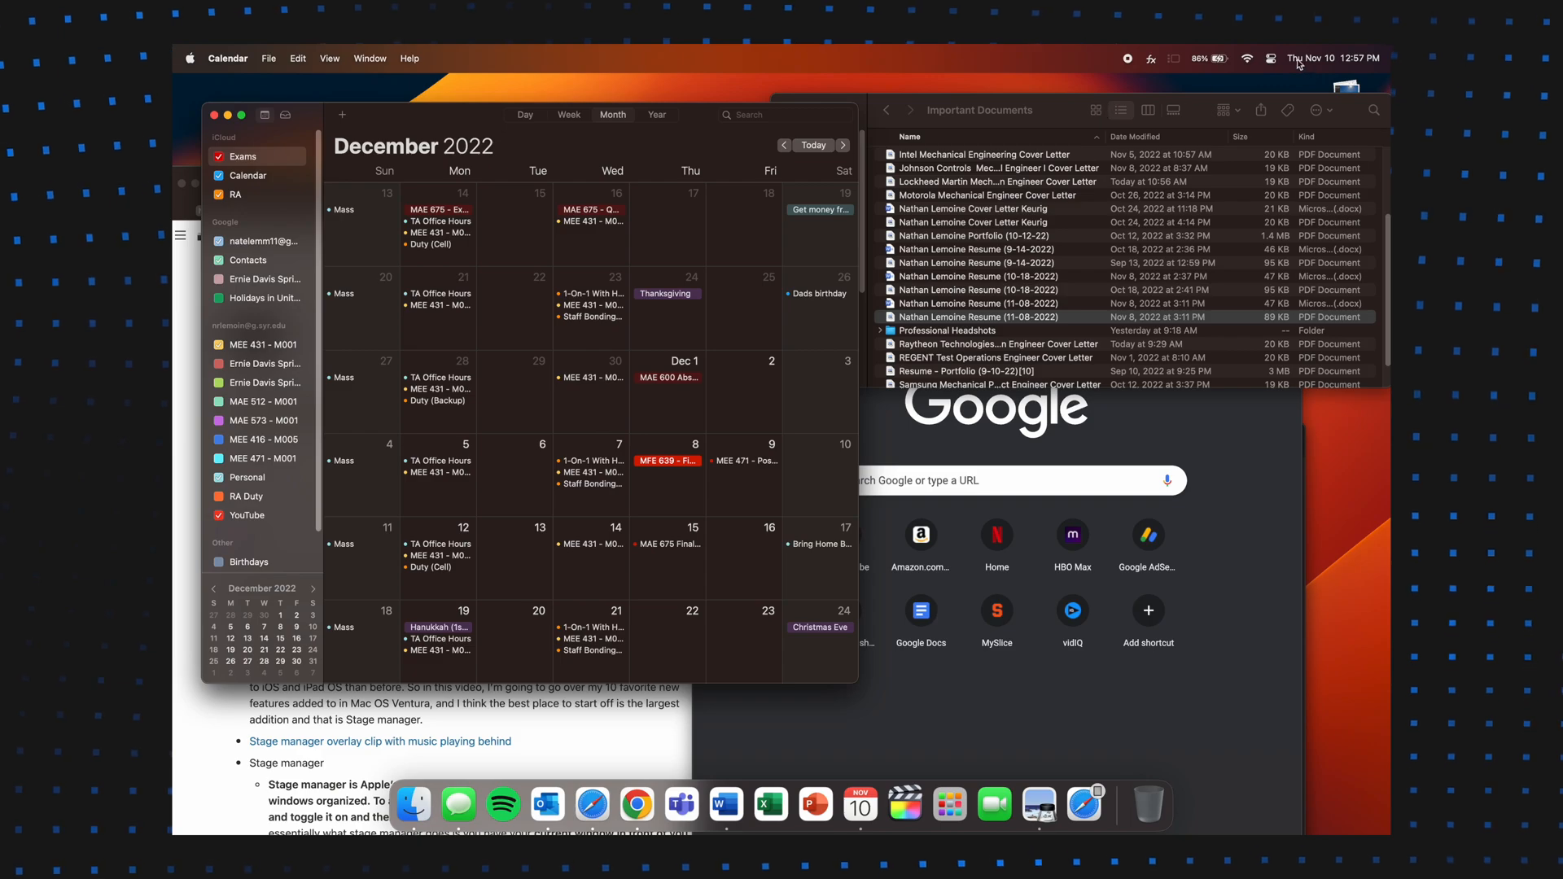
Enable the Stage Manager tile in Control Center.
click(1267, 57)
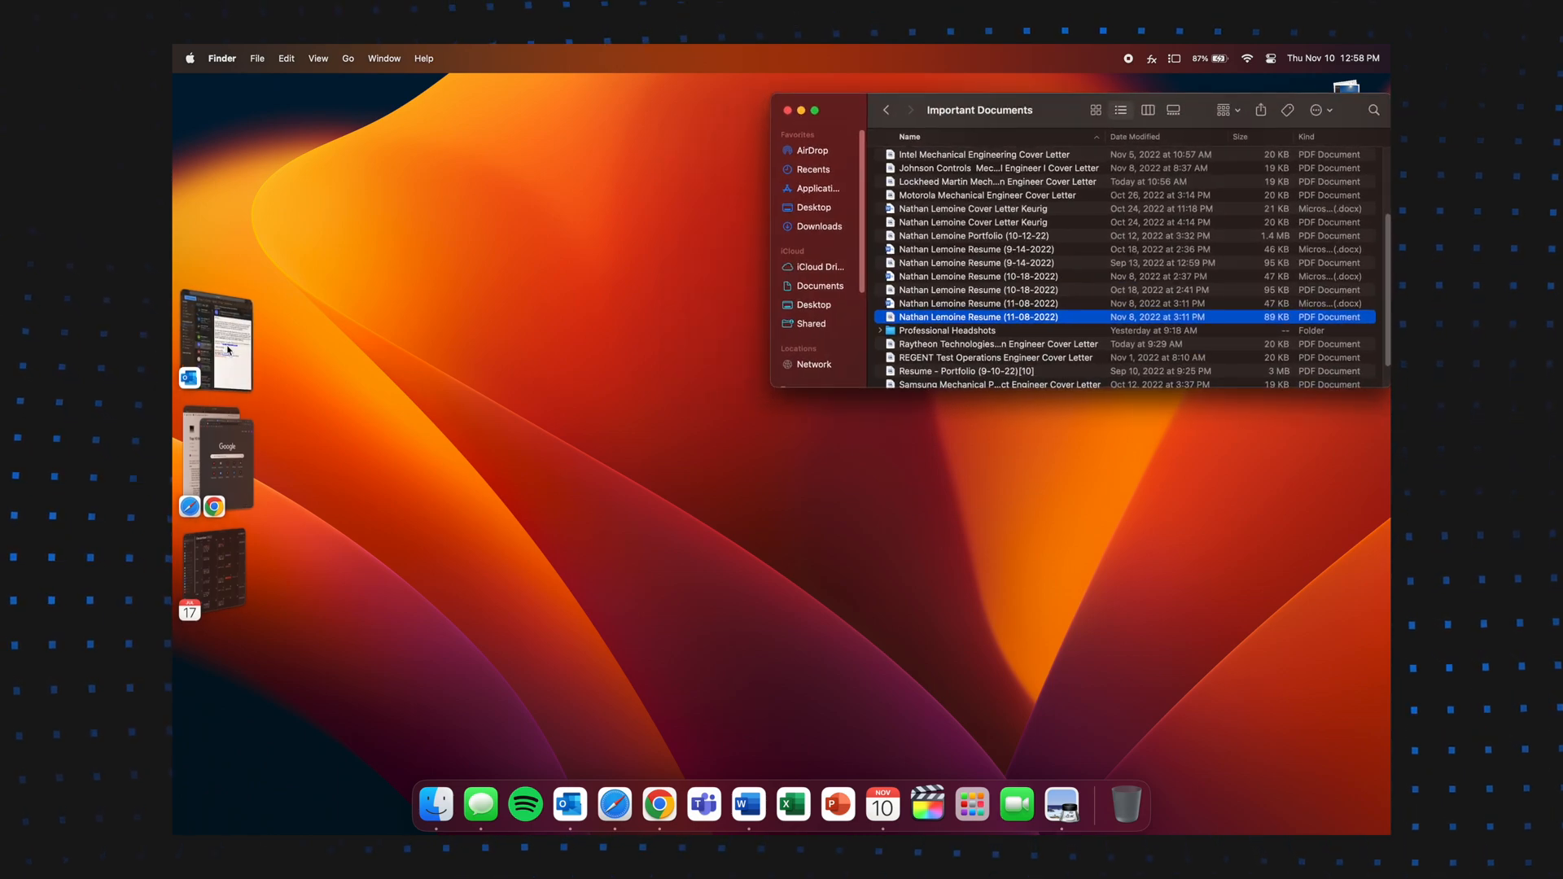
Bring the Outlook windows to centre stage, then switch to another stack.
click(570, 804)
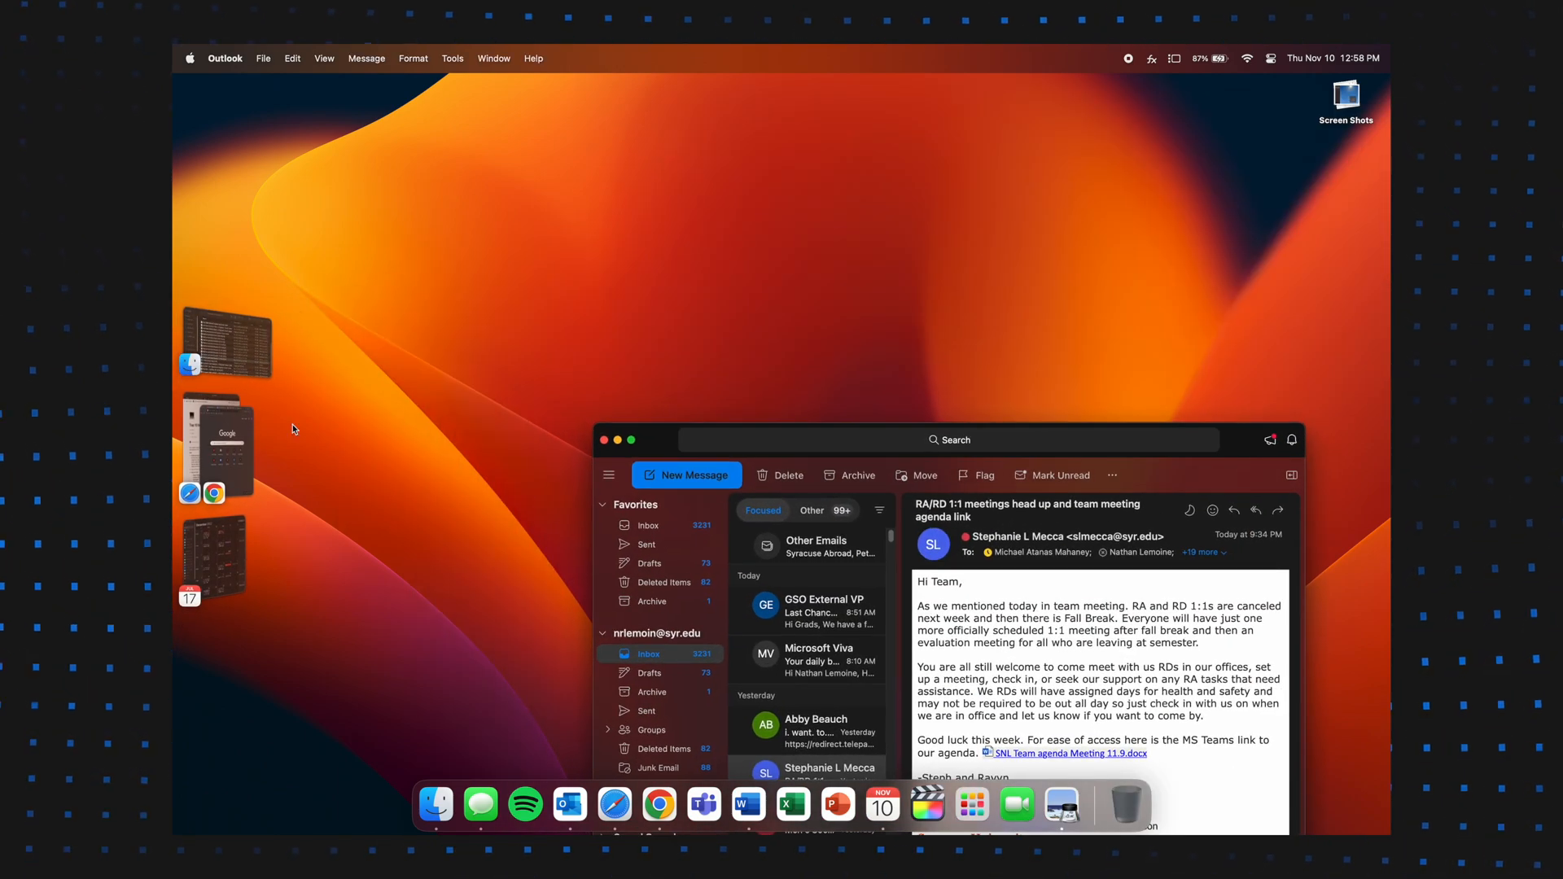
click(659, 805)
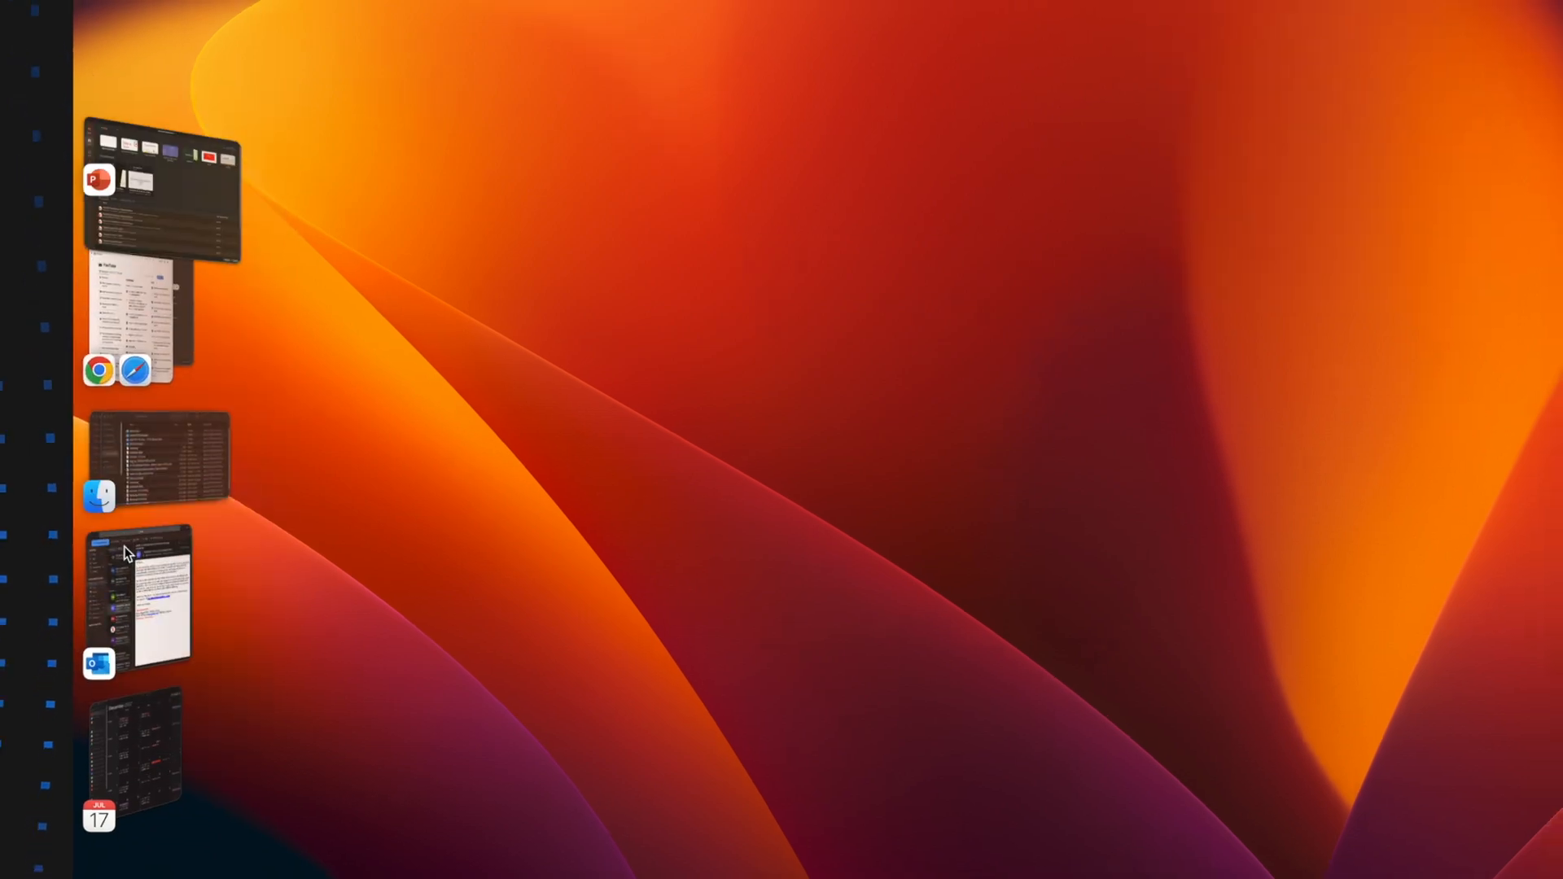
click(135, 757)
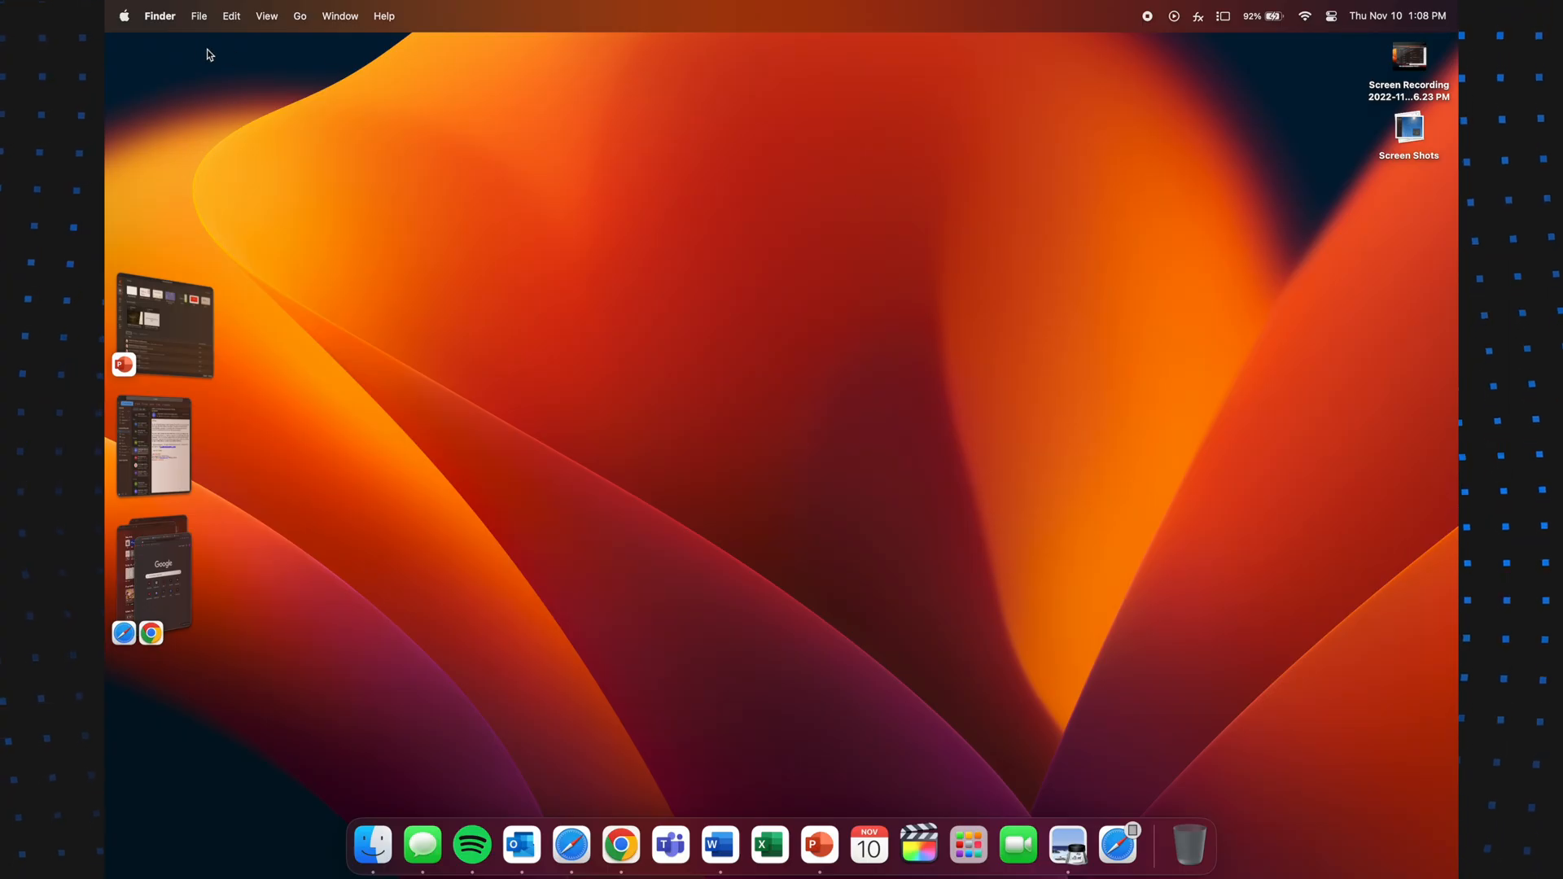
Open System Settings from the Apple menu and scroll the sidebar to Appearance.
click(125, 16)
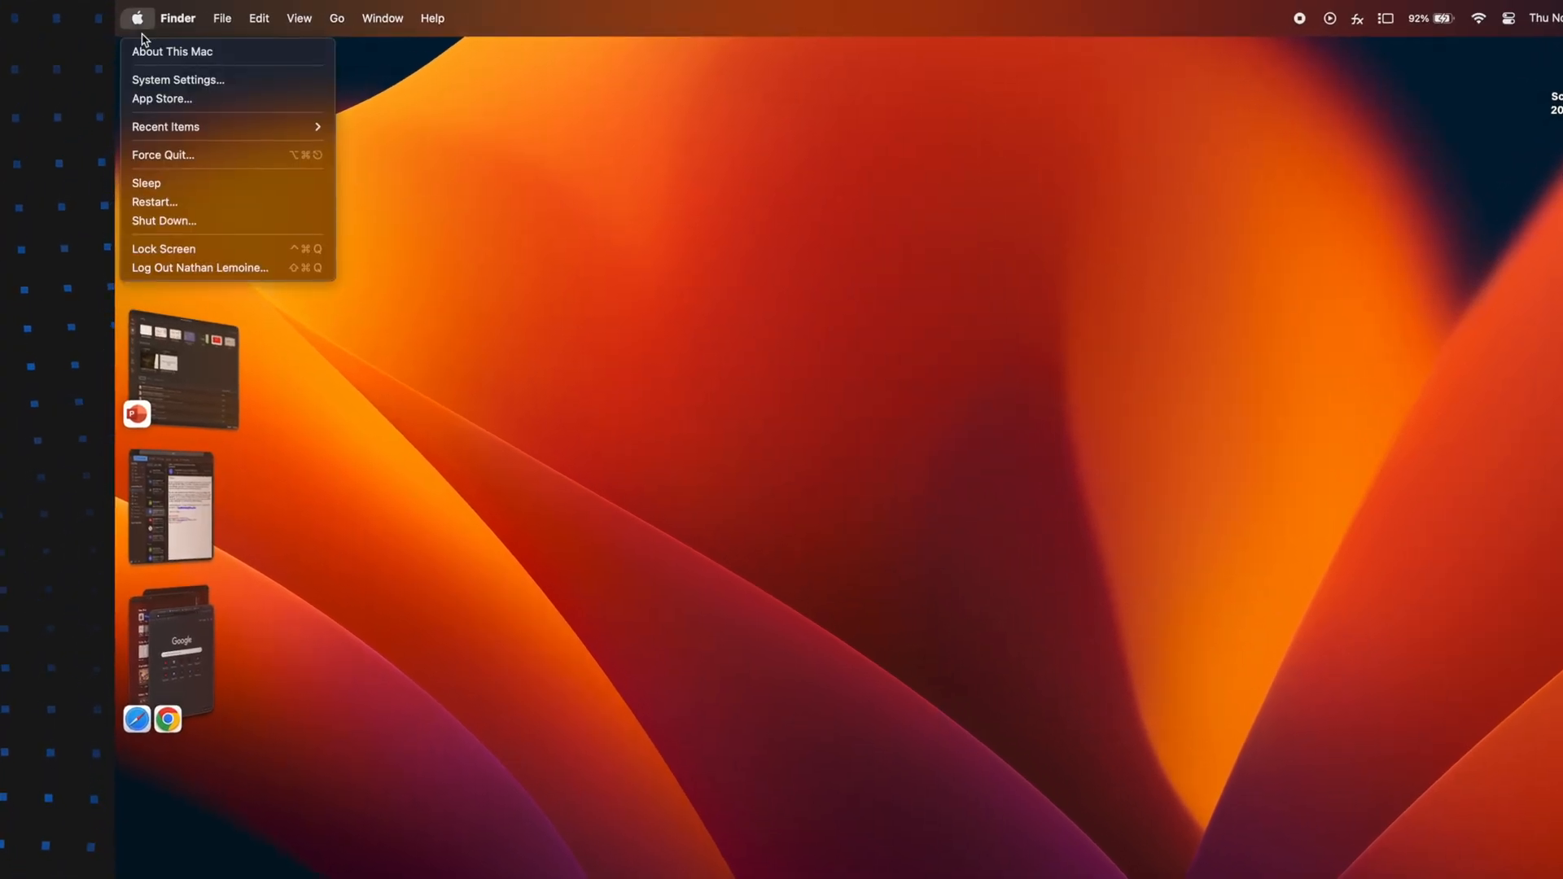
mouse_move(169, 80)
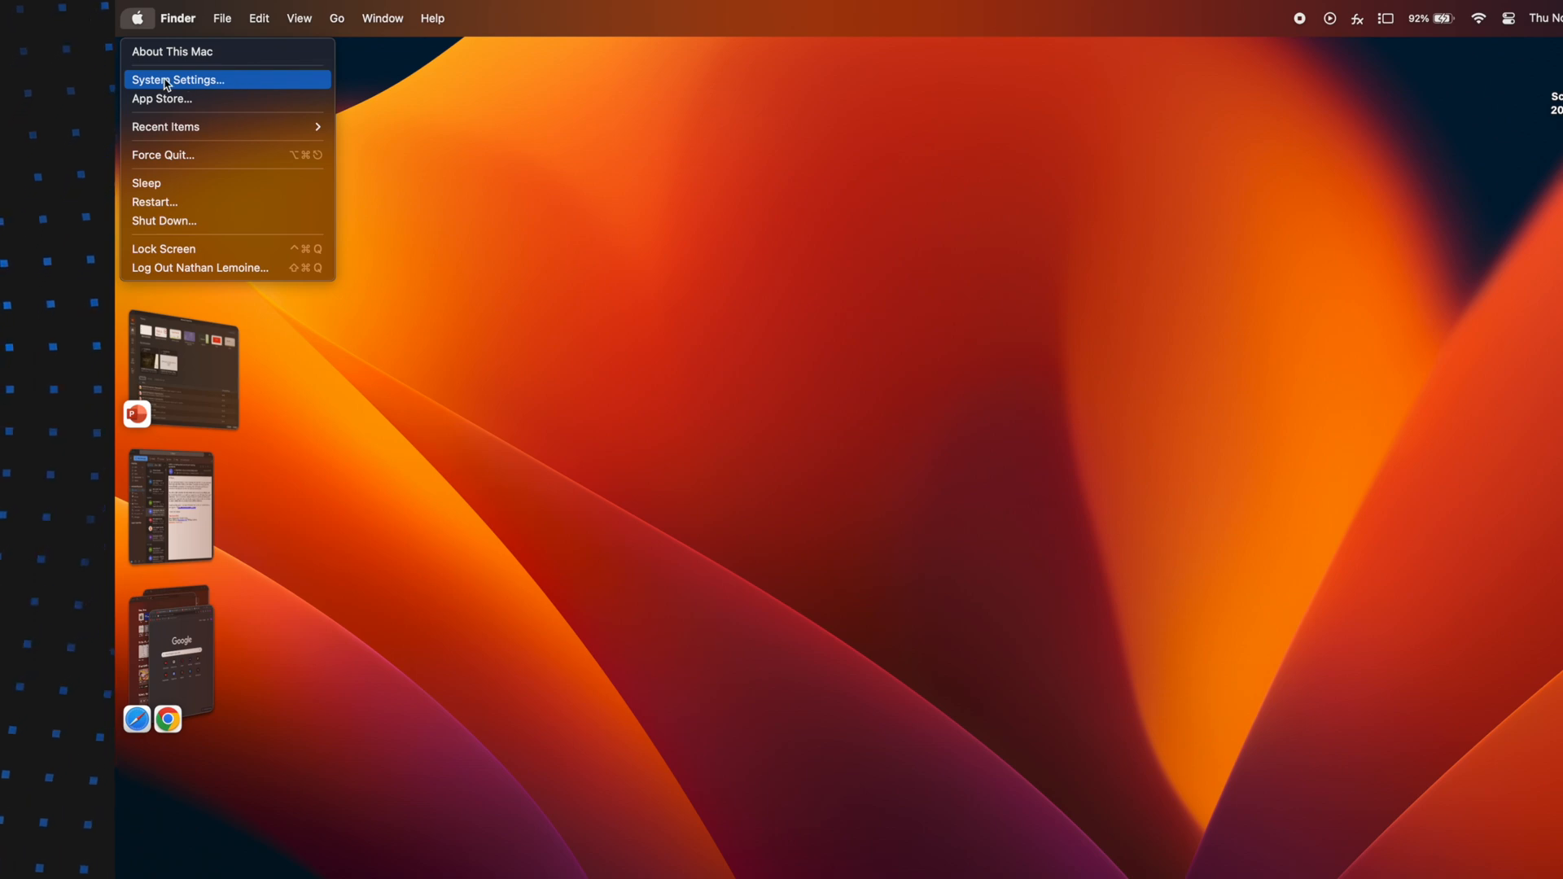
click(185, 79)
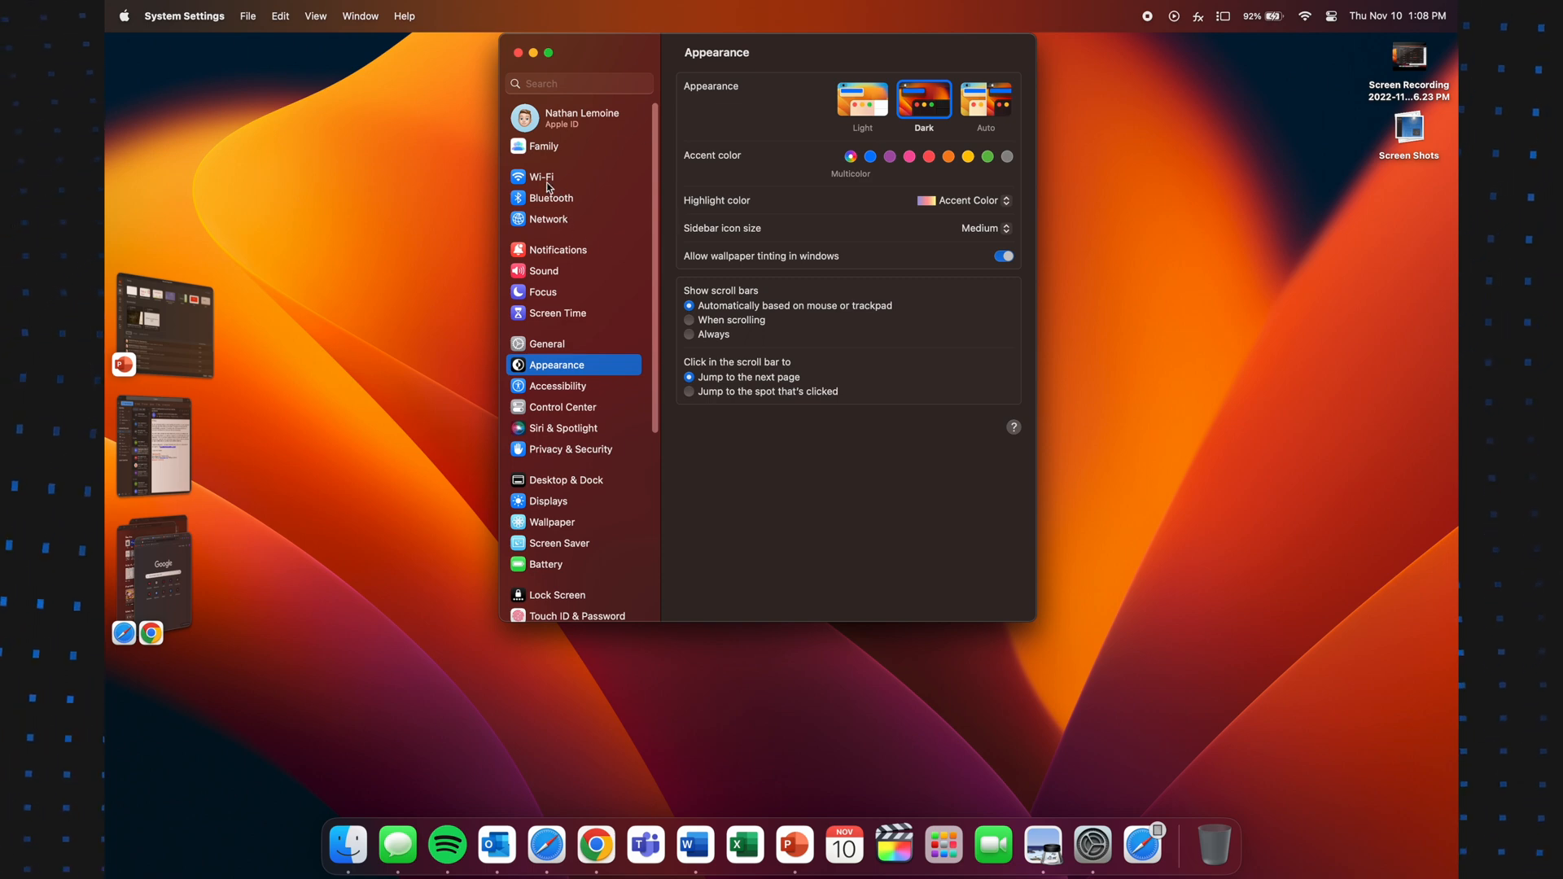
scroll(down, 3)
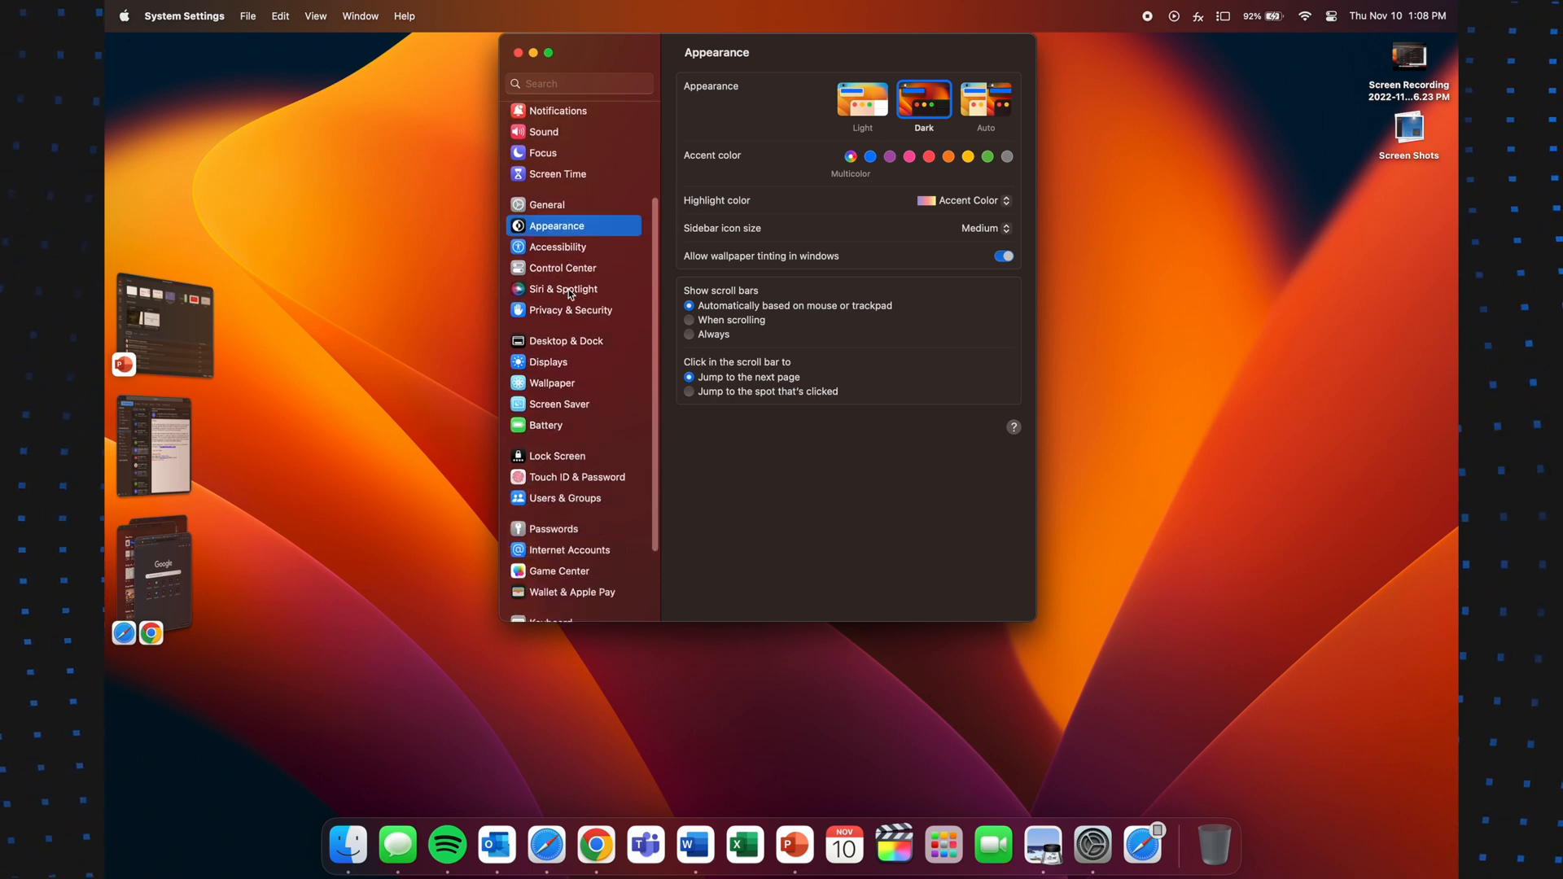
scroll(down, 3)
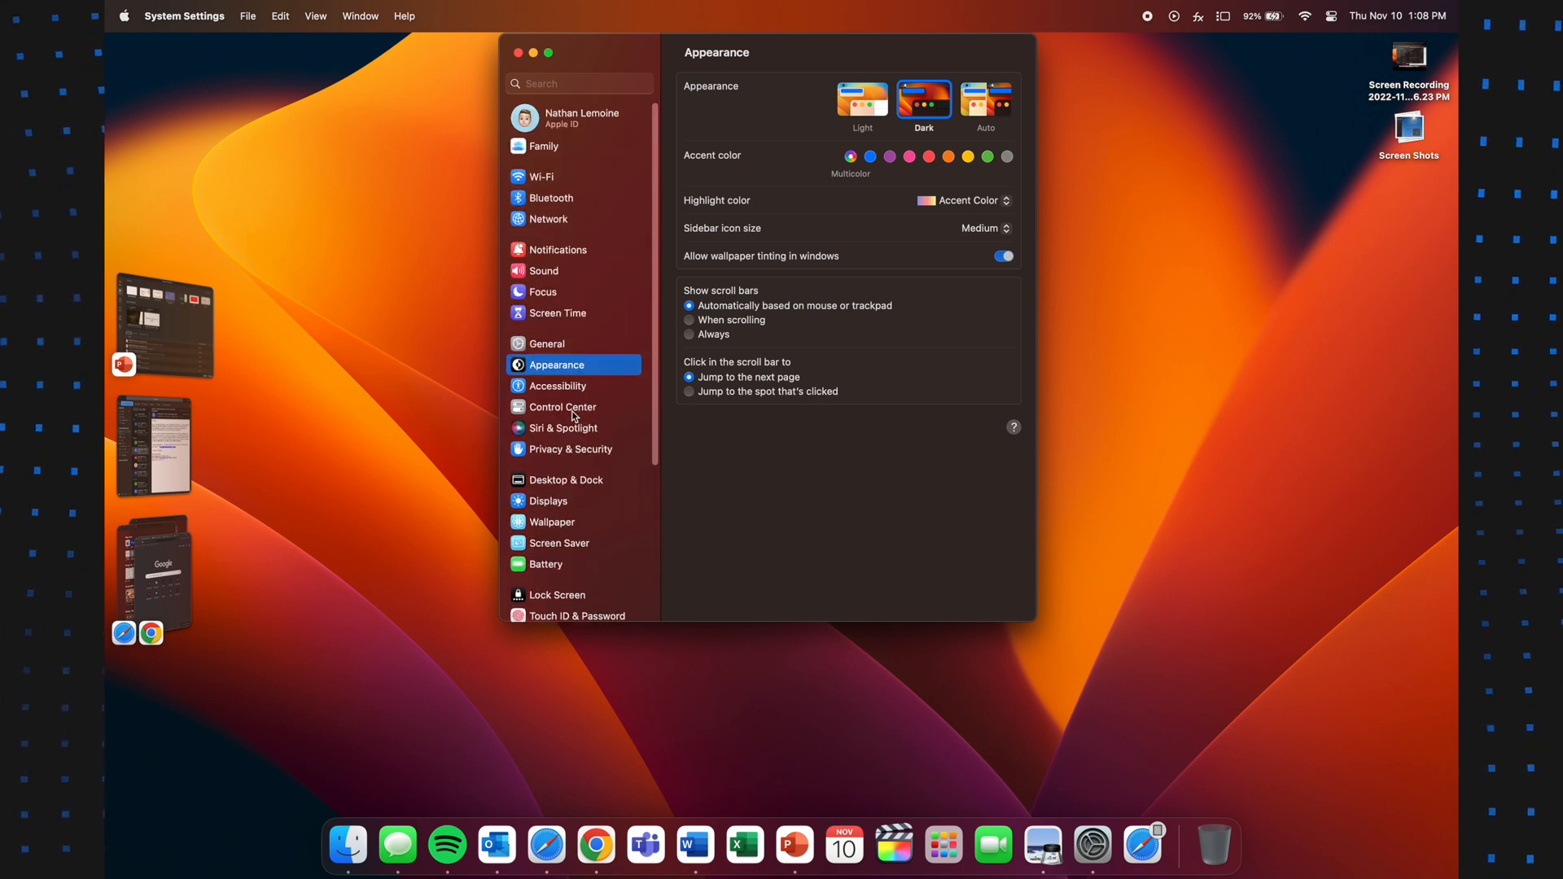
mouse_move(571, 526)
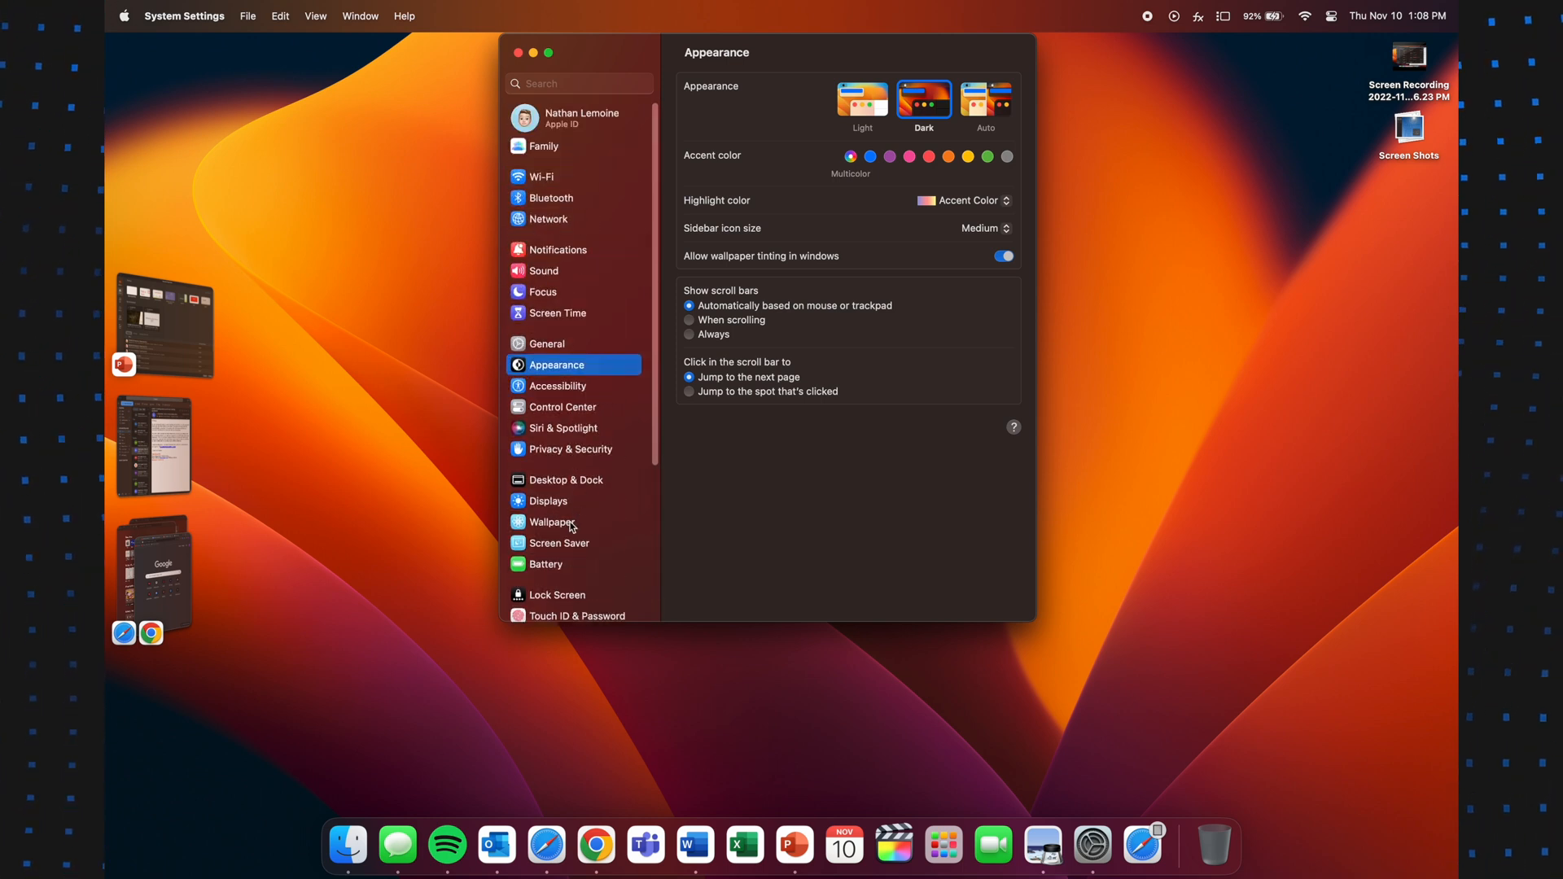